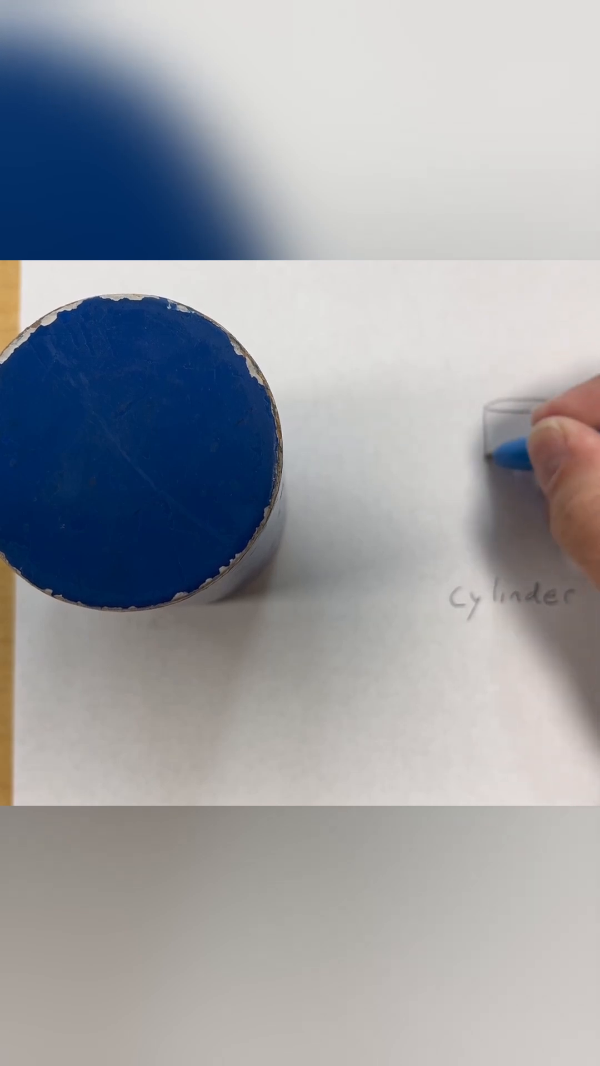
pyautogui.moveTo(497, 442); pyautogui.dragTo(497, 538)
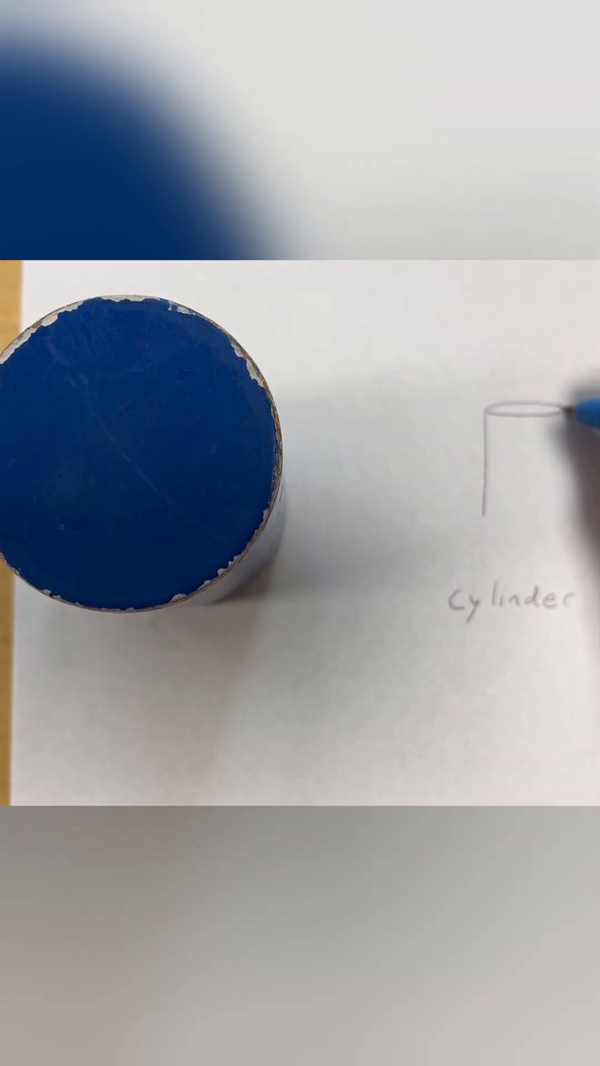